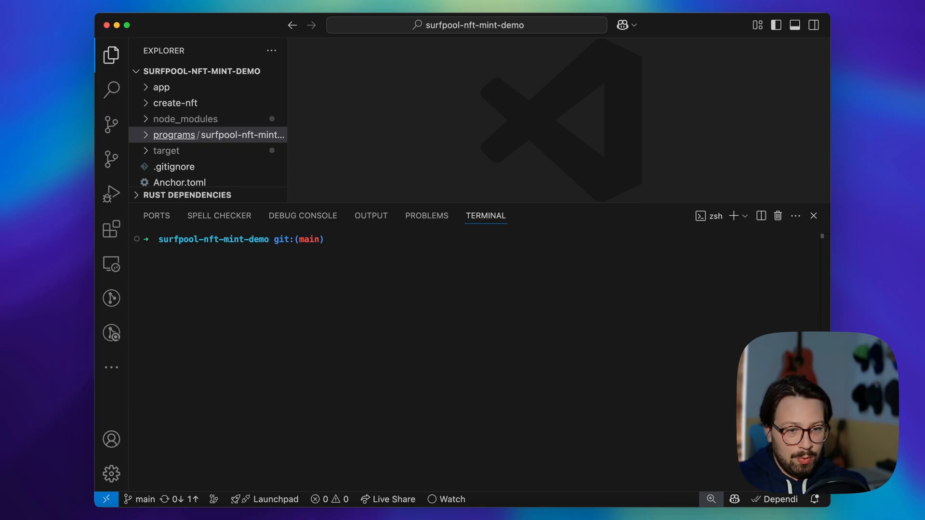
Run 'surfpool start --' in the terminal to launch the surfnet and deploy the NFT mint program
{"action": "type", "text": "surfpo"}
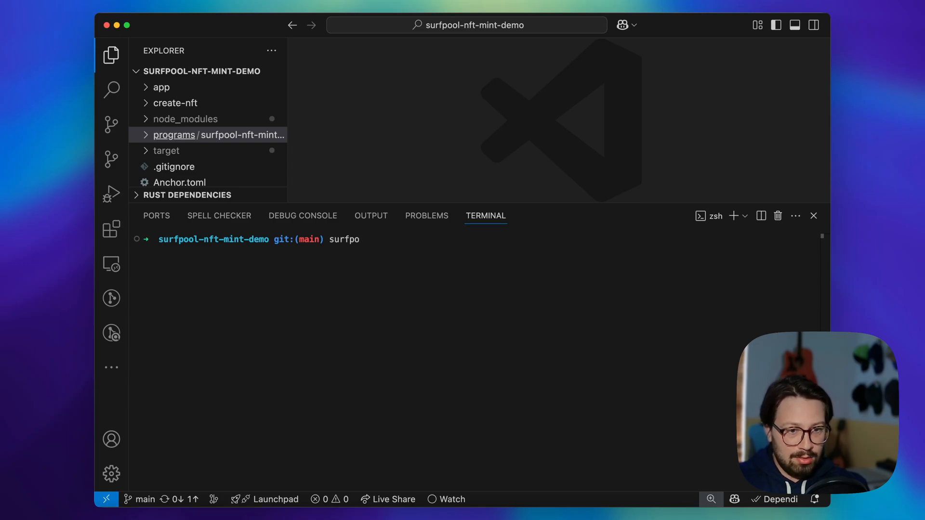
{"action": "type", "text": "ol start --"}
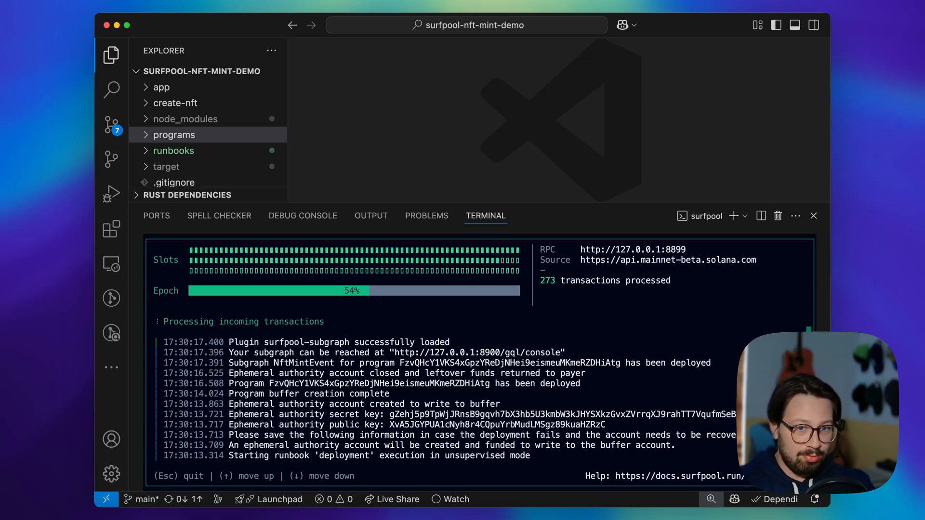
{"action": "mouse_move", "coordinate": [189, 158]}
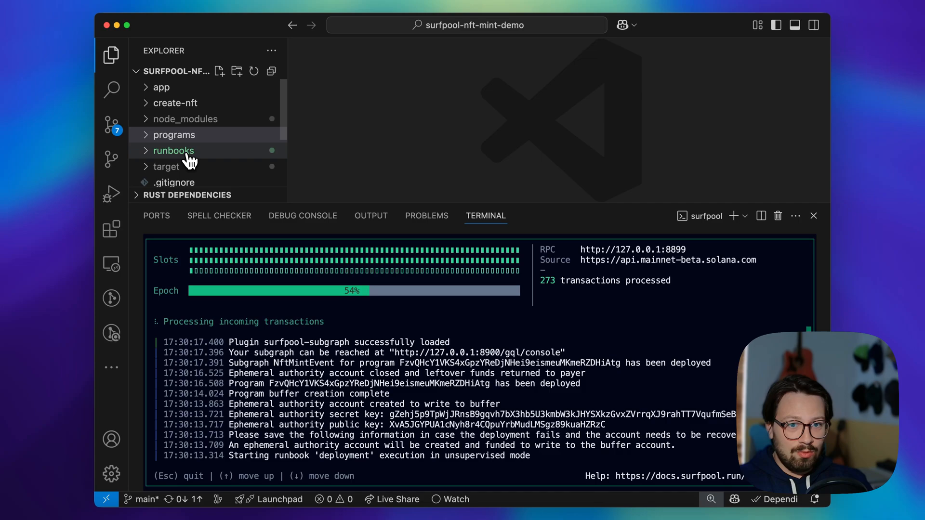
Open runbooks/deployment/main.tx showing the surfpool_nft_mint_example deploy action
{"action": "left_click", "coordinate": [173, 151]}
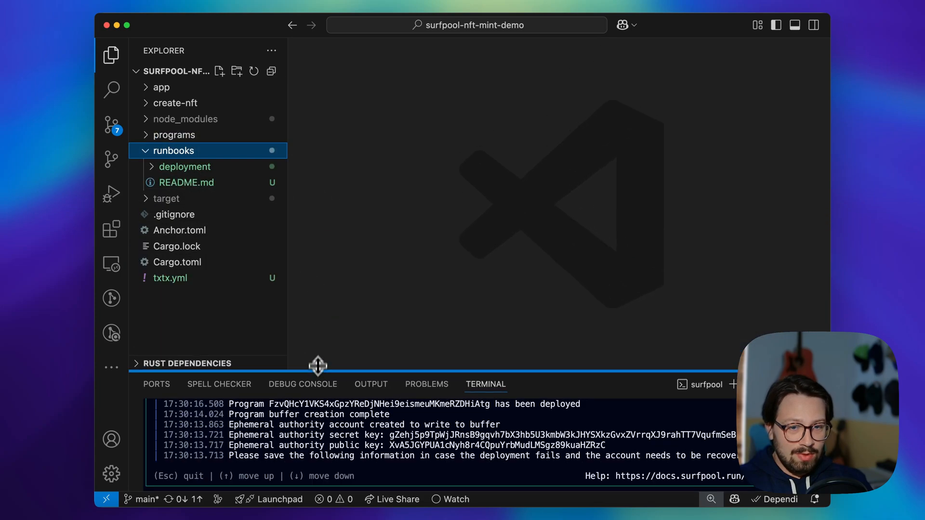
{"action": "left_click", "coordinate": [184, 167]}
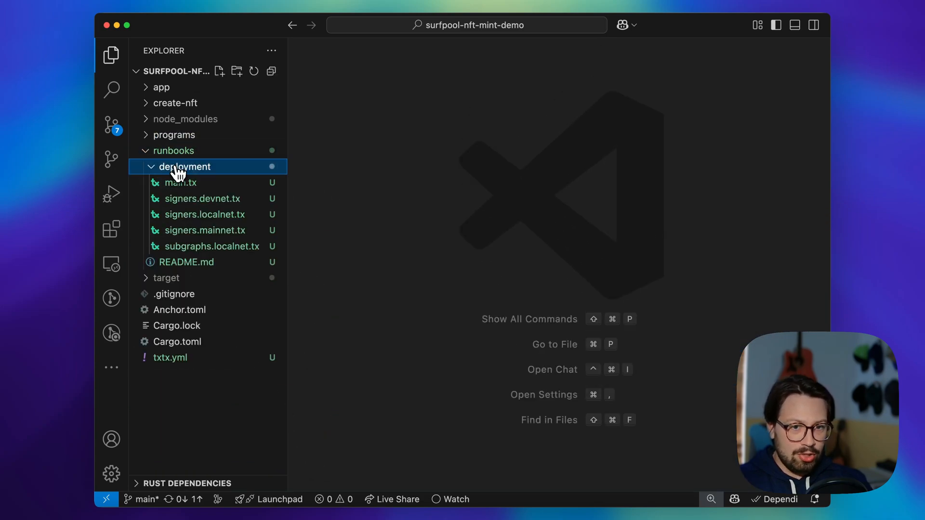
{"action": "left_click", "coordinate": [181, 182]}
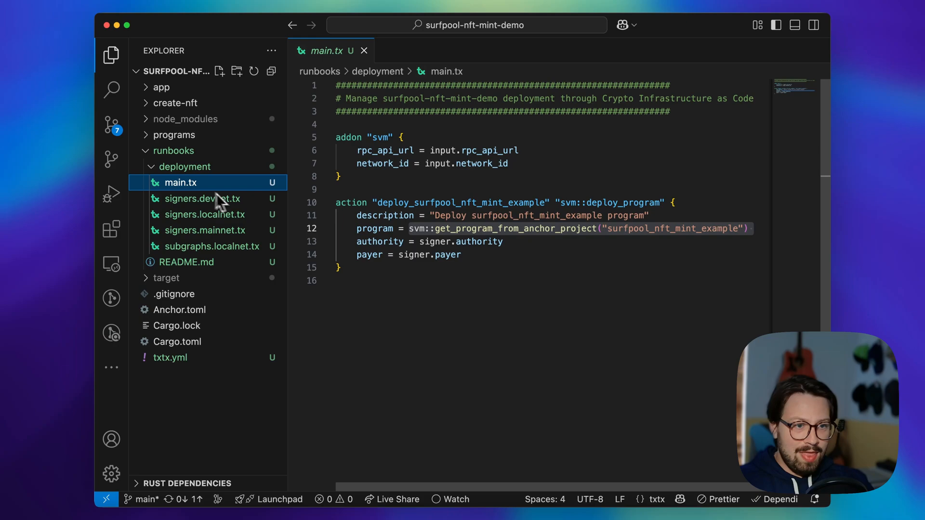
{"action": "mouse_move", "coordinate": [383, 281]}
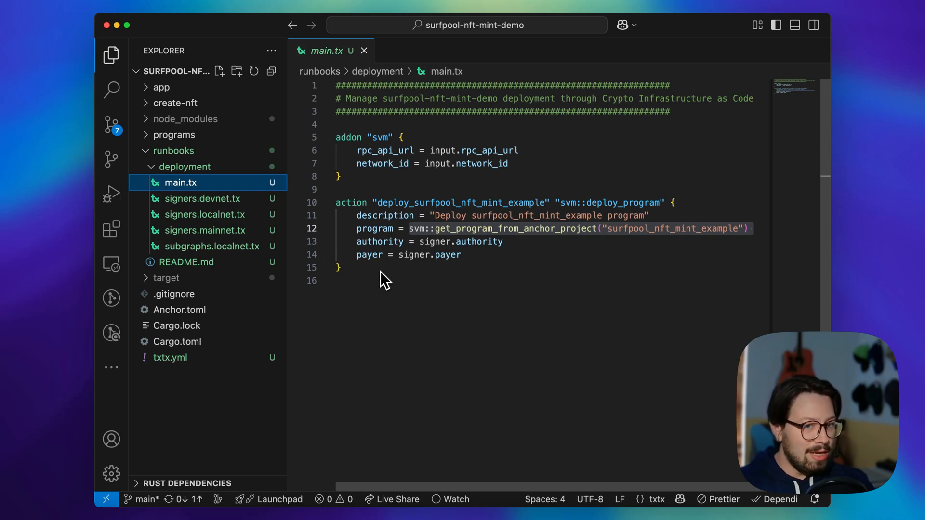
{"action": "mouse_move", "coordinate": [378, 299]}
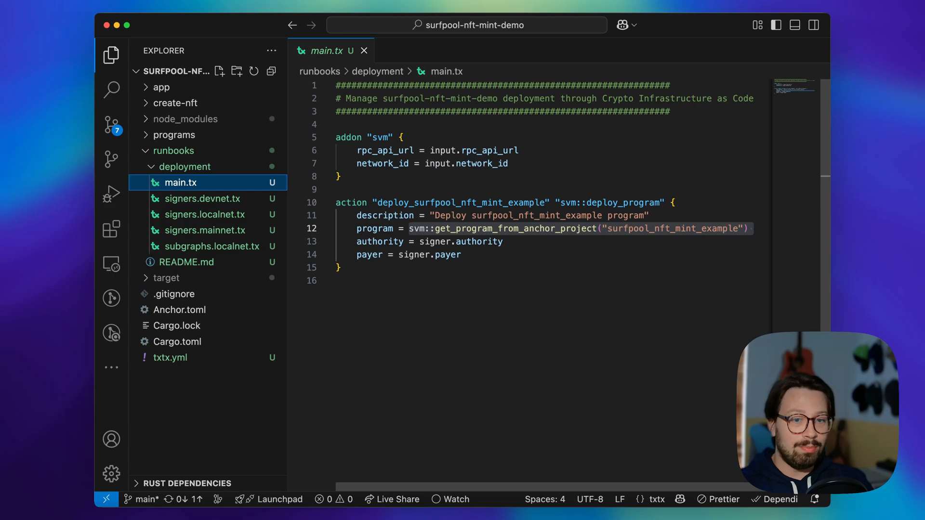
{"action": "mouse_move", "coordinate": [378, 302]}
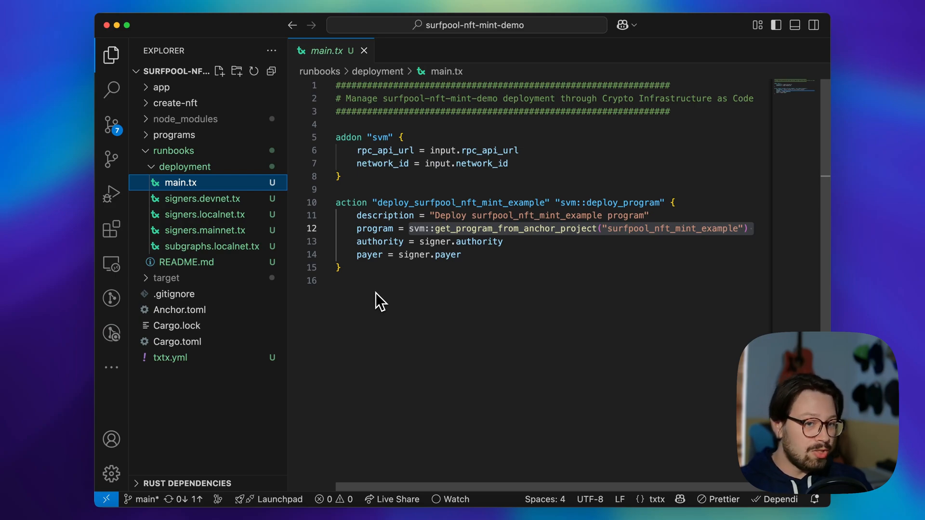
{"action": "mouse_move", "coordinate": [376, 319]}
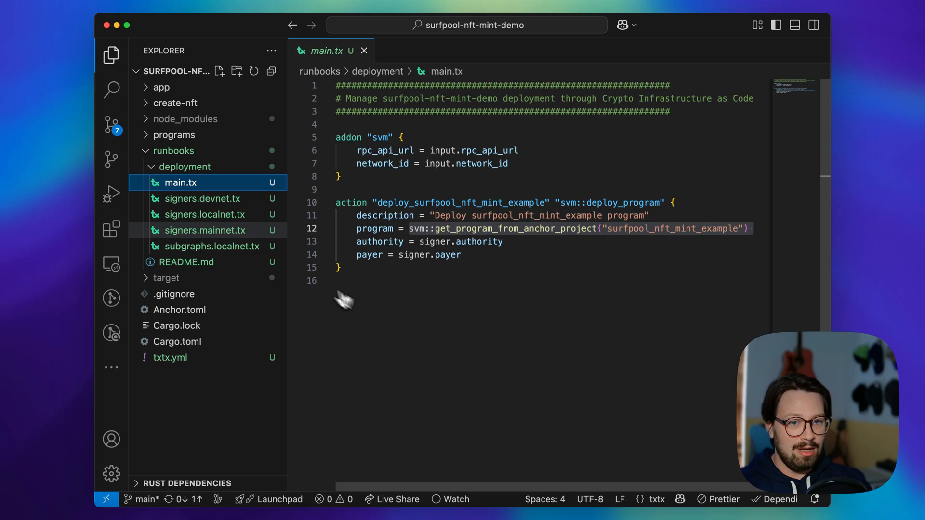
{"action": "mouse_move", "coordinate": [203, 214]}
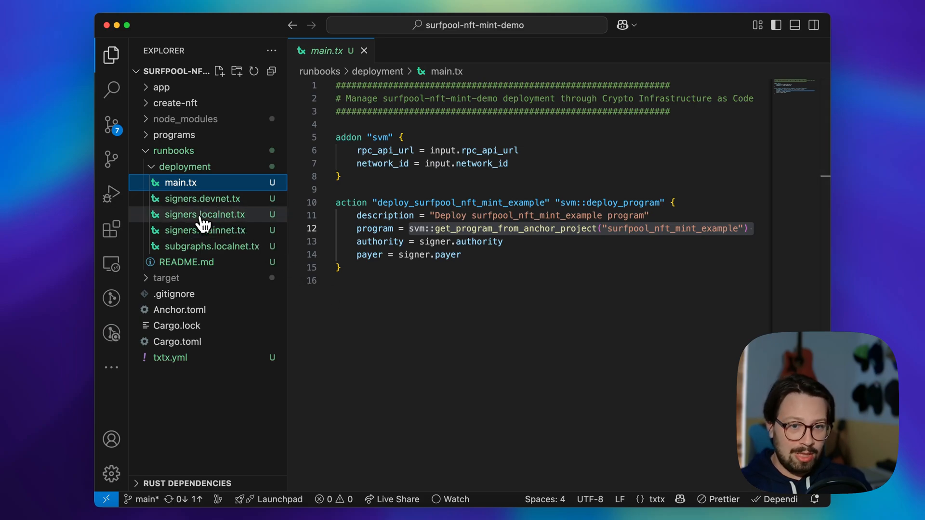
View signers.localnet.tx, then signers.mainnet.tx with its commented-out web wallet and Squads signers
{"action": "left_click", "coordinate": [206, 214]}
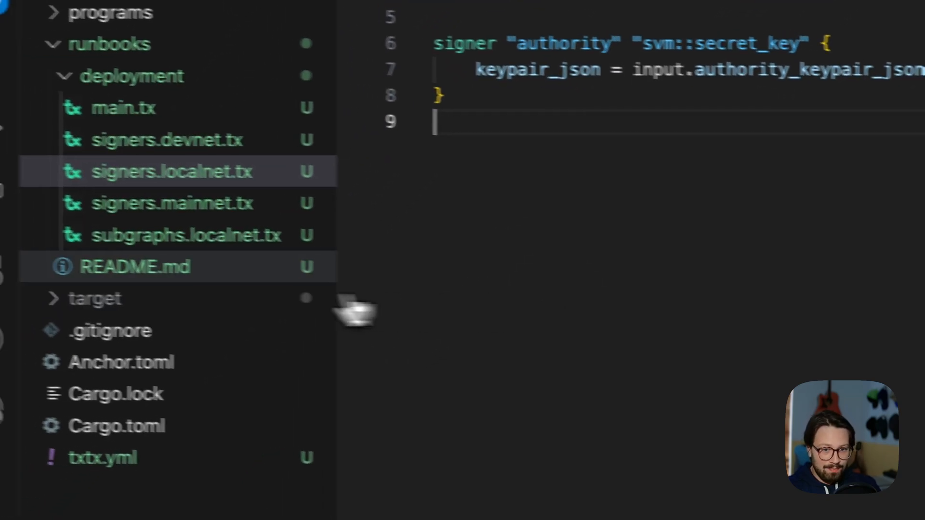
{"action": "left_click", "coordinate": [171, 203]}
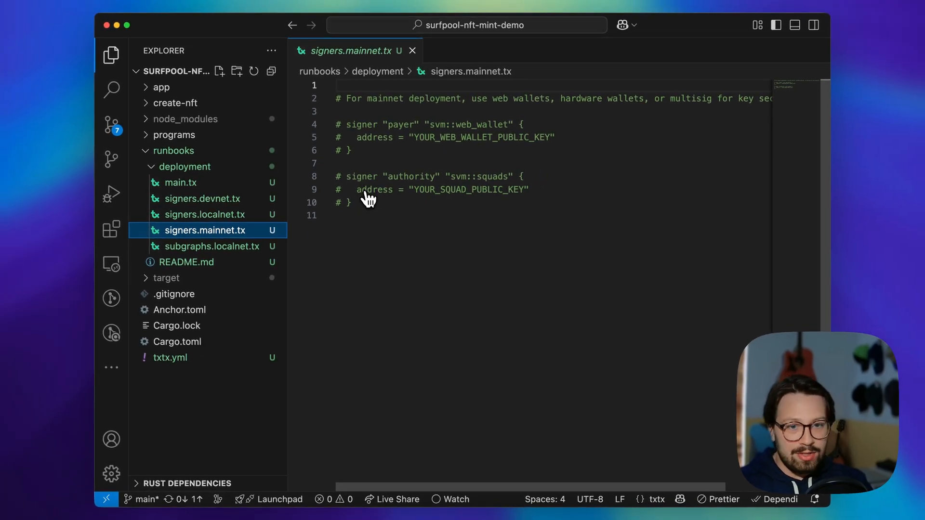
{"action": "mouse_move", "coordinate": [373, 239]}
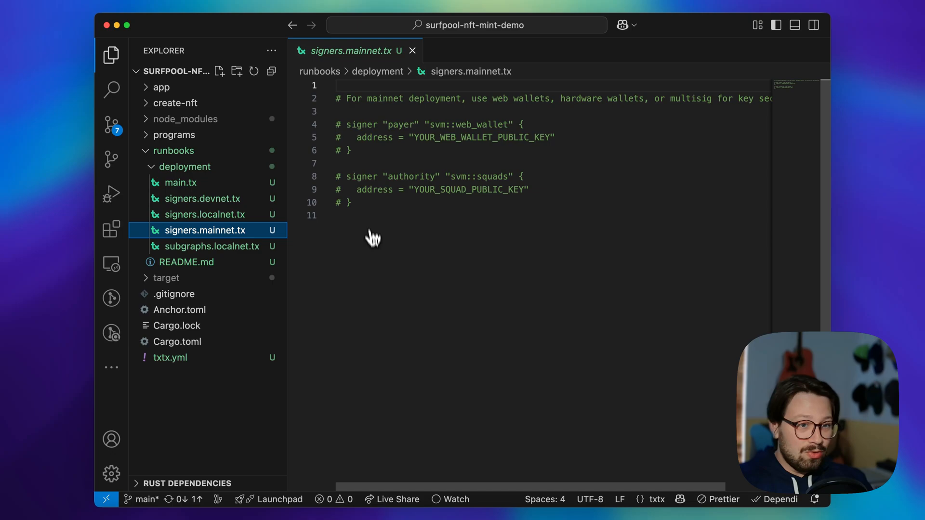
{"action": "mouse_move", "coordinate": [380, 292]}
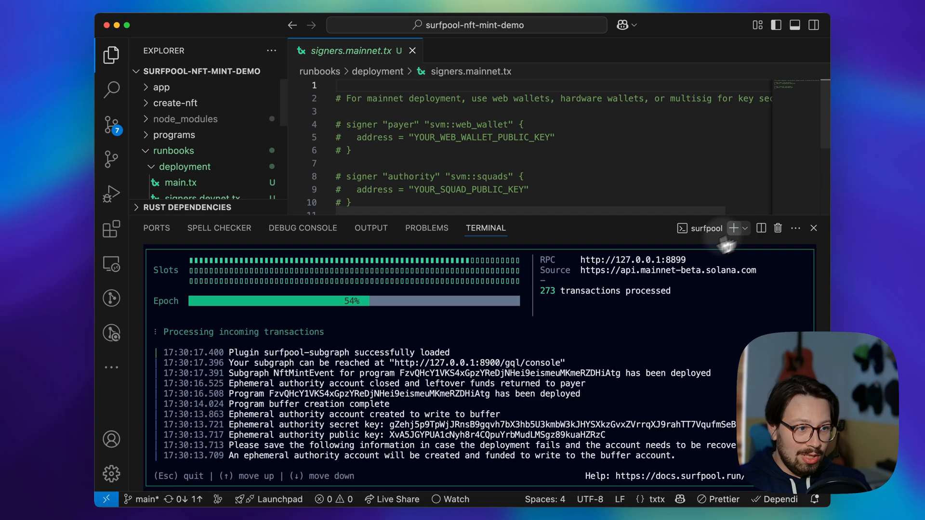
Run anchor build in a second terminal while surfpool keeps running
{"action": "left_click", "coordinate": [733, 228]}
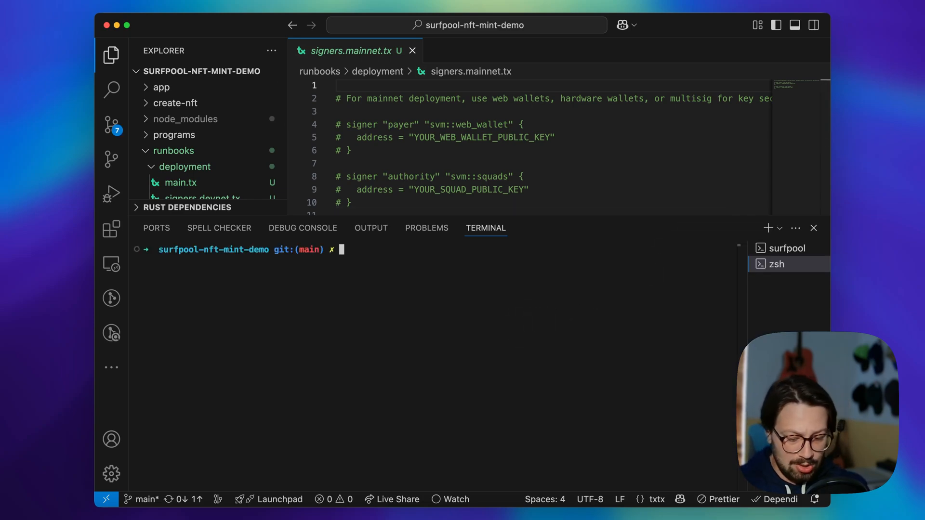
{"action": "type", "text": "anch"}
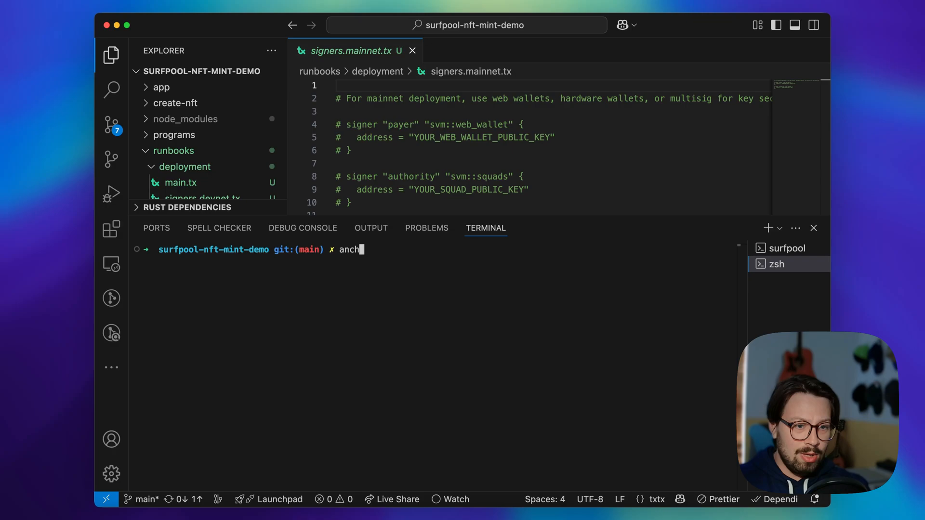
{"action": "key", "text": "Return"}
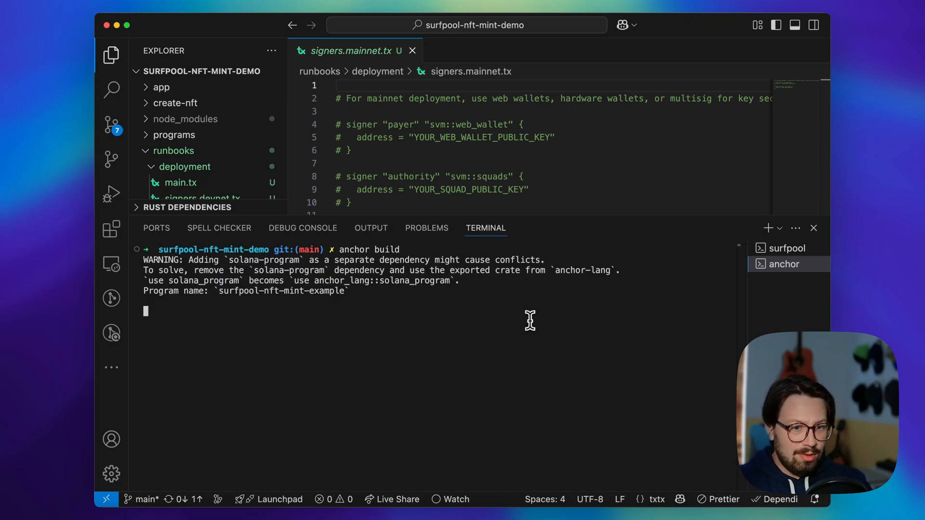